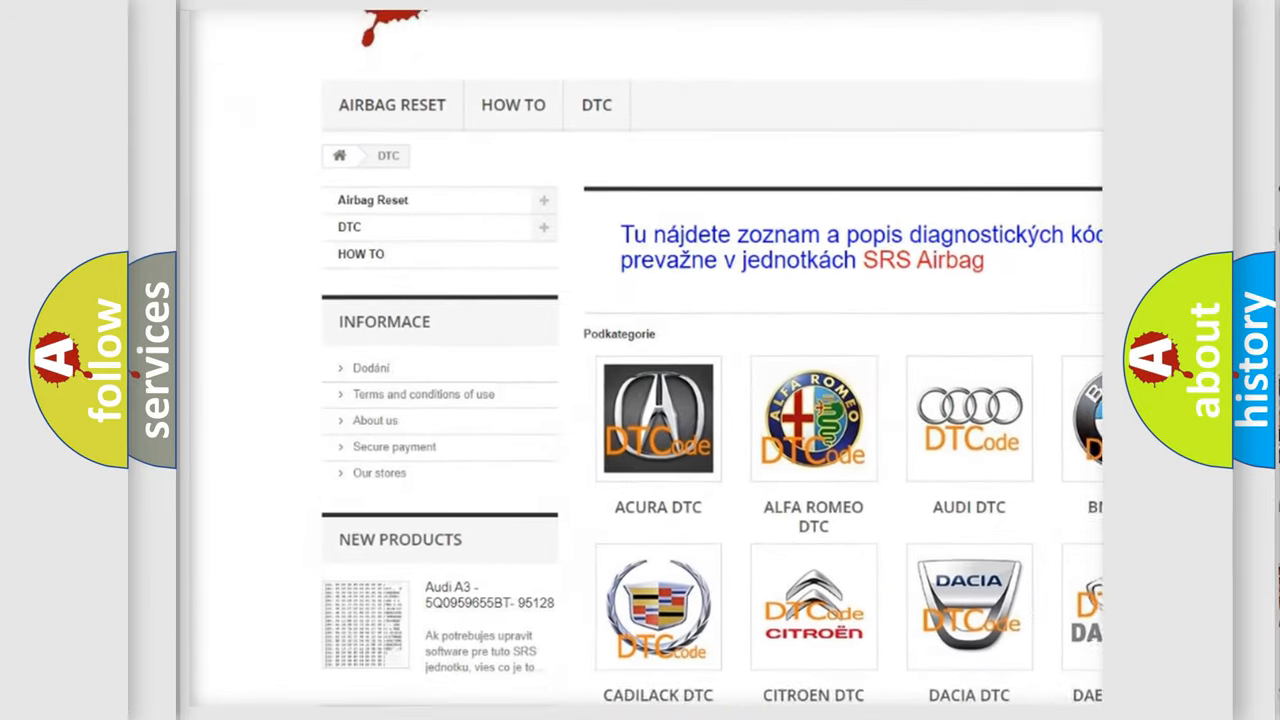
scroll(down, 3)
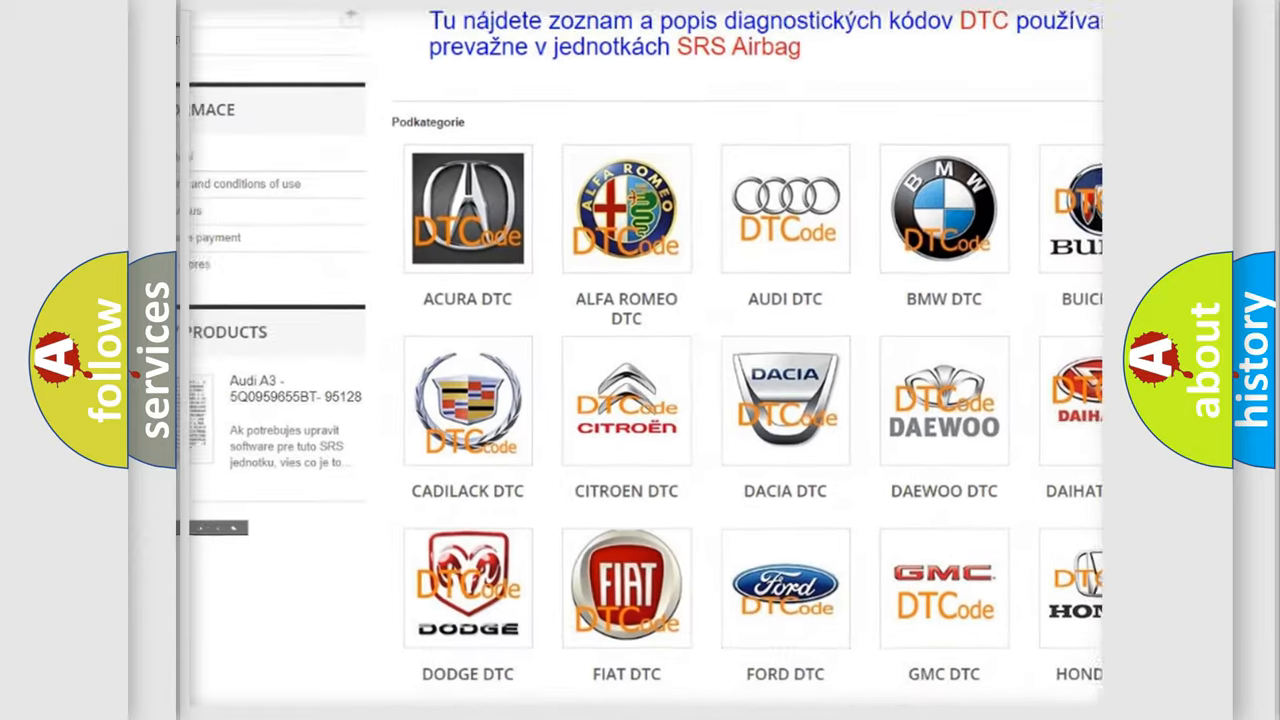